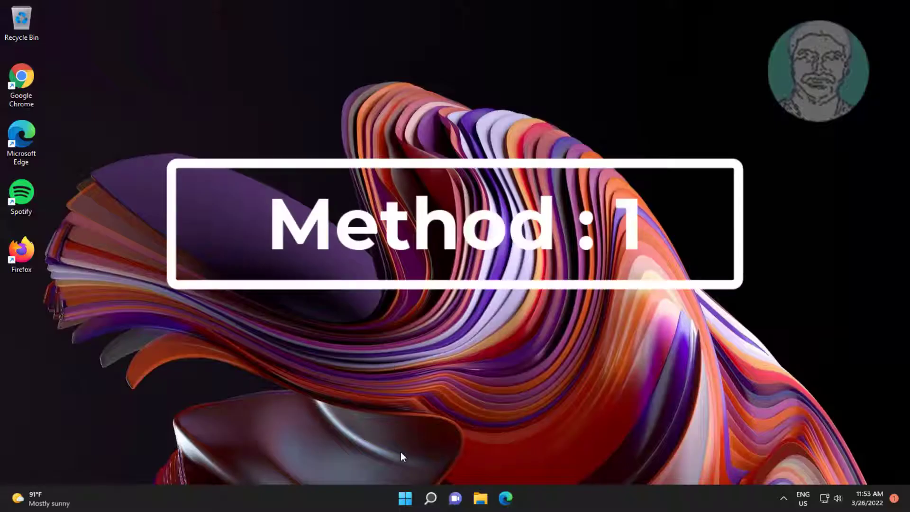
Find Command Prompt by searching 'cmd' and run it as administrator
left_click(430, 499)
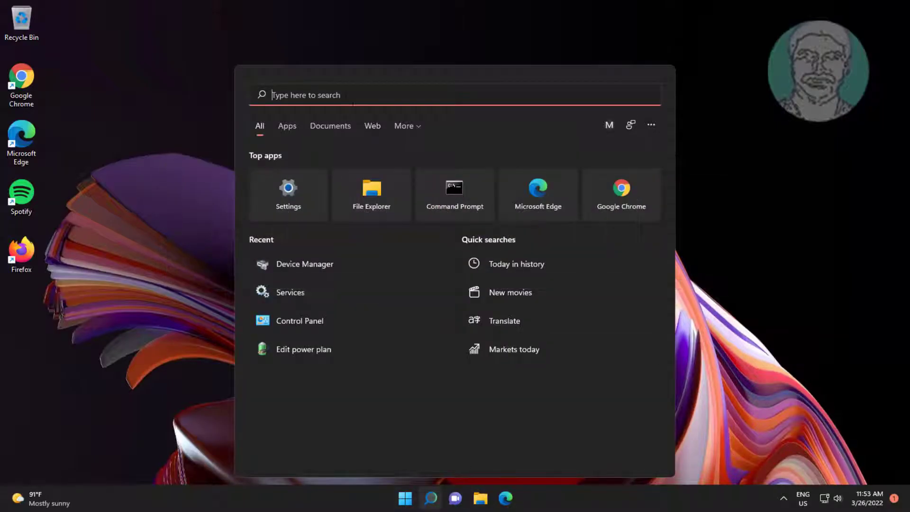
type("cmd")
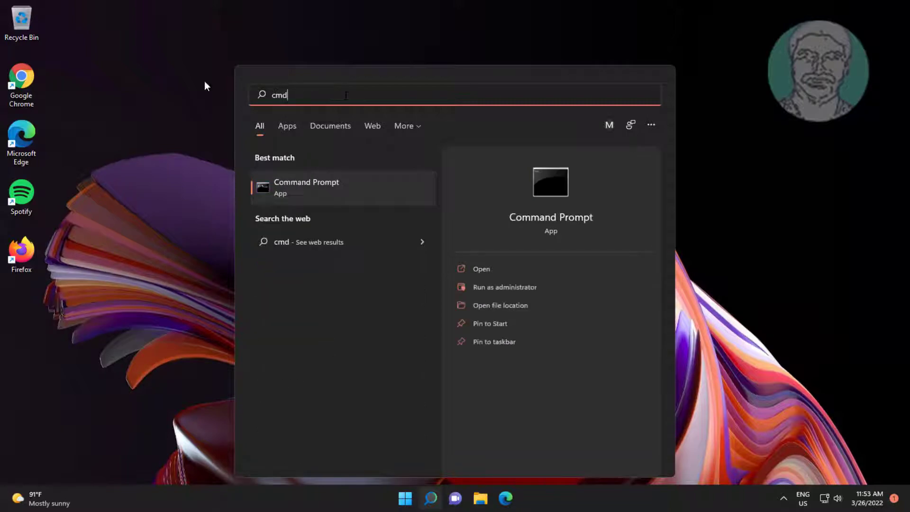
right_click(307, 188)
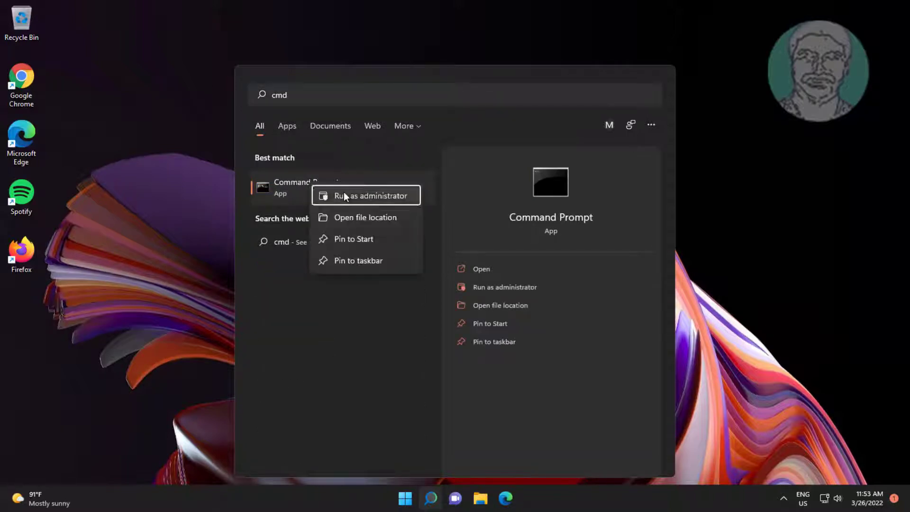
left_click(367, 195)
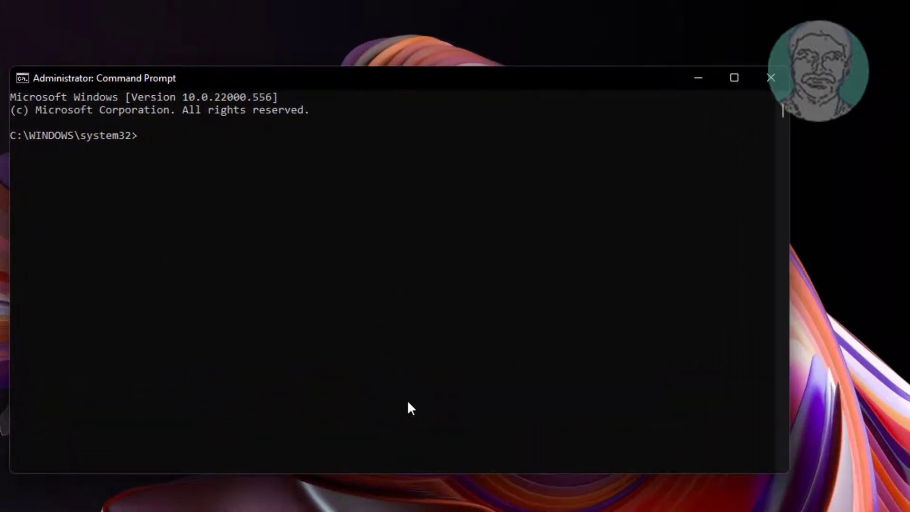
Run 'powercfg -requests' to see the audio stream request preventing sleep
type("powercfg")
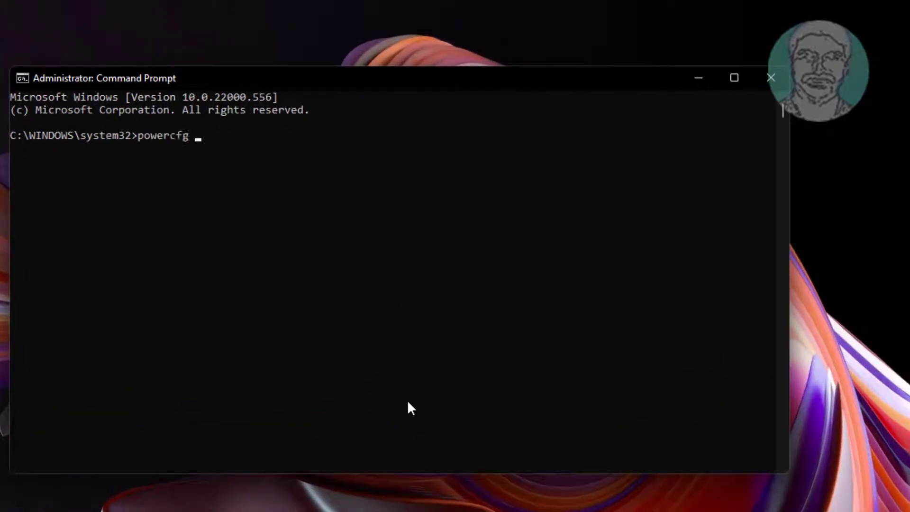
type("-requests")
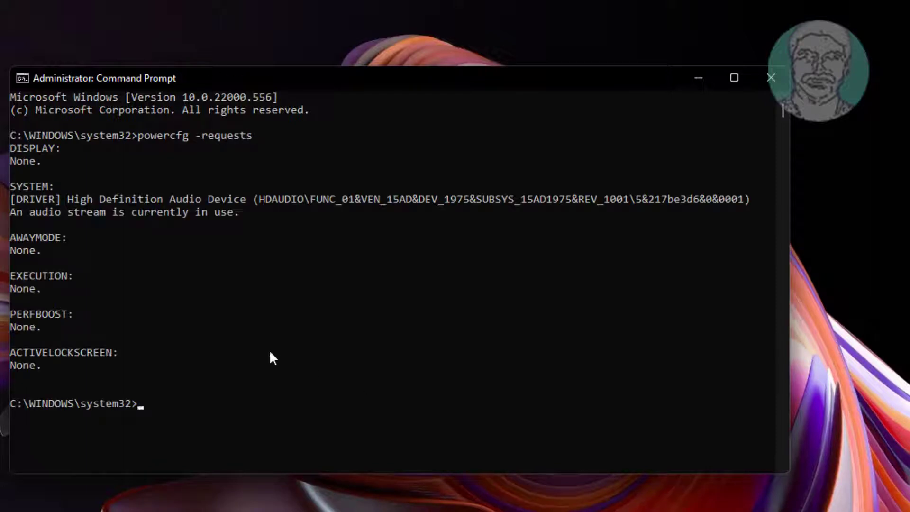
mouse_move(149, 161)
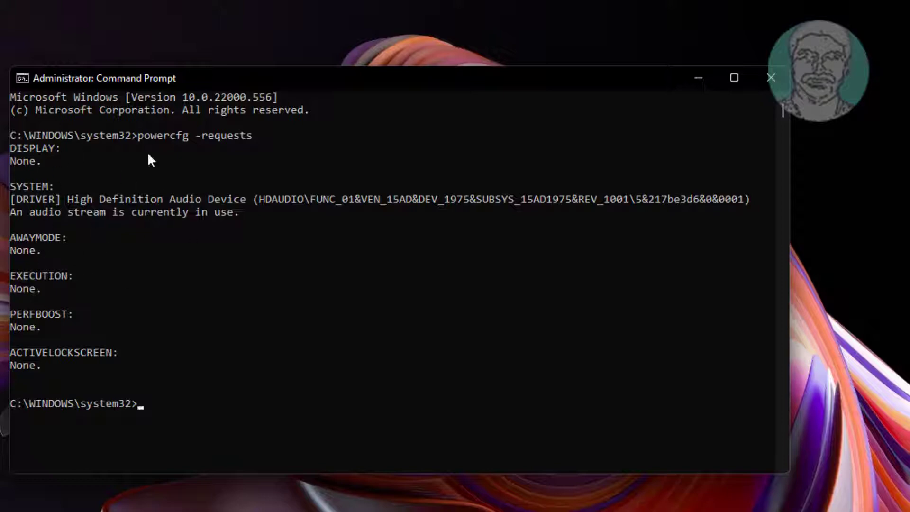
mouse_move(5, 210)
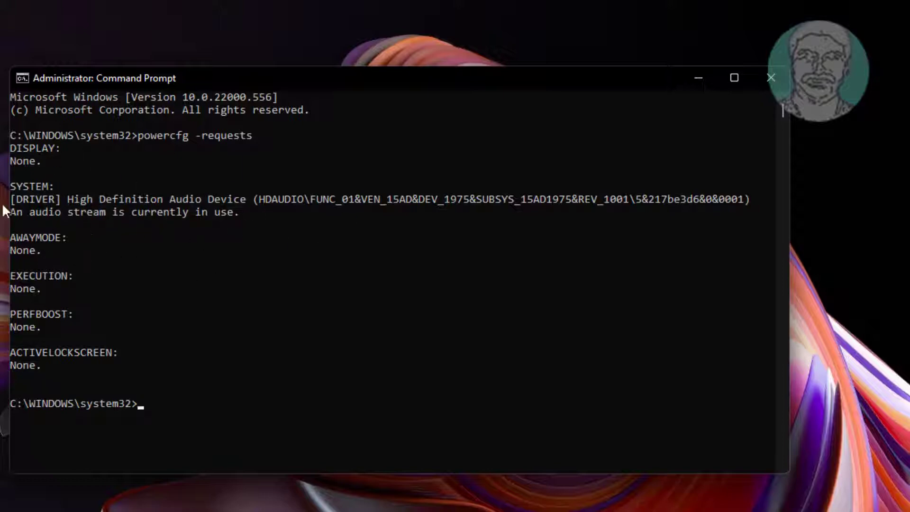
mouse_move(132, 274)
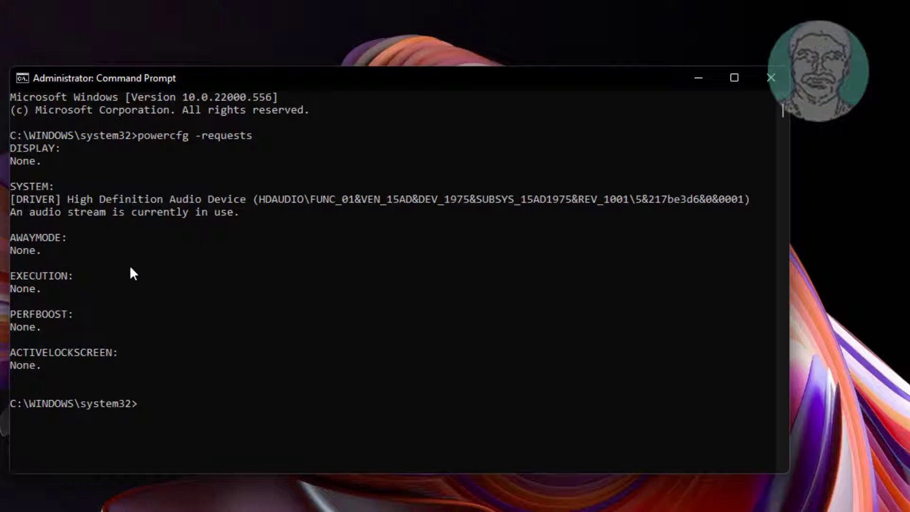
mouse_move(172, 207)
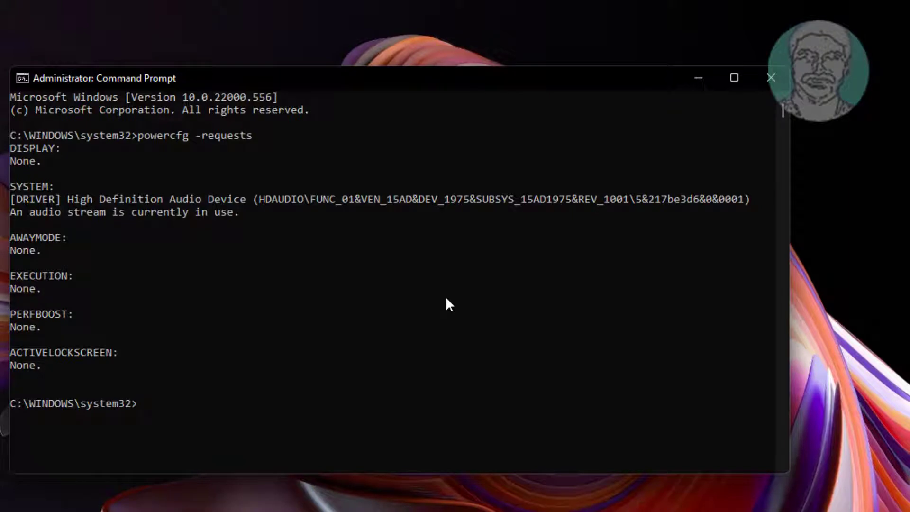
Run 'powercfg -devicequery wake_armed' to find the Intel Gigabit adapter allowed to wake the PC
type("power")
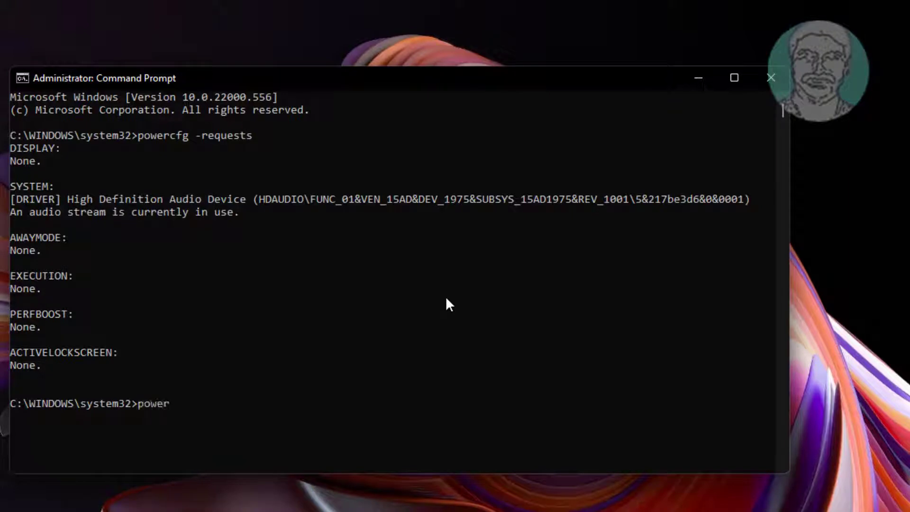
type("cfg -")
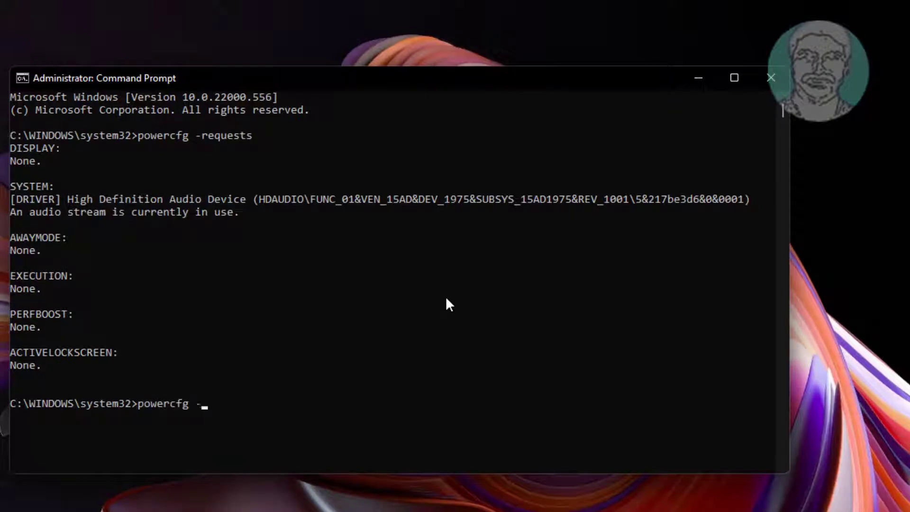
type("device")
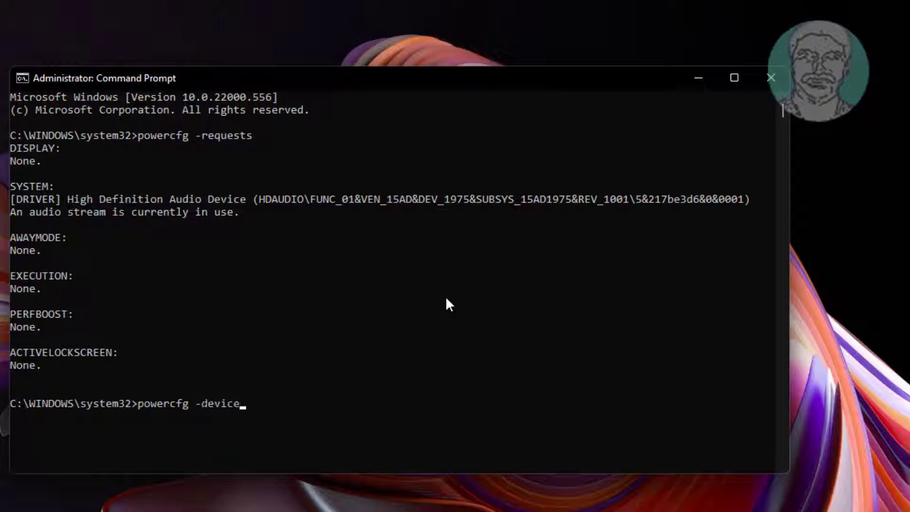
type("query")
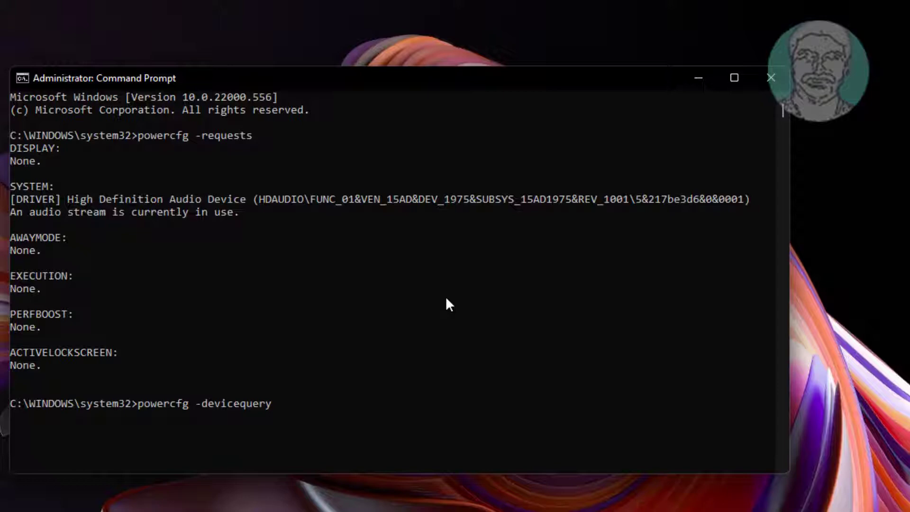
type("wake")
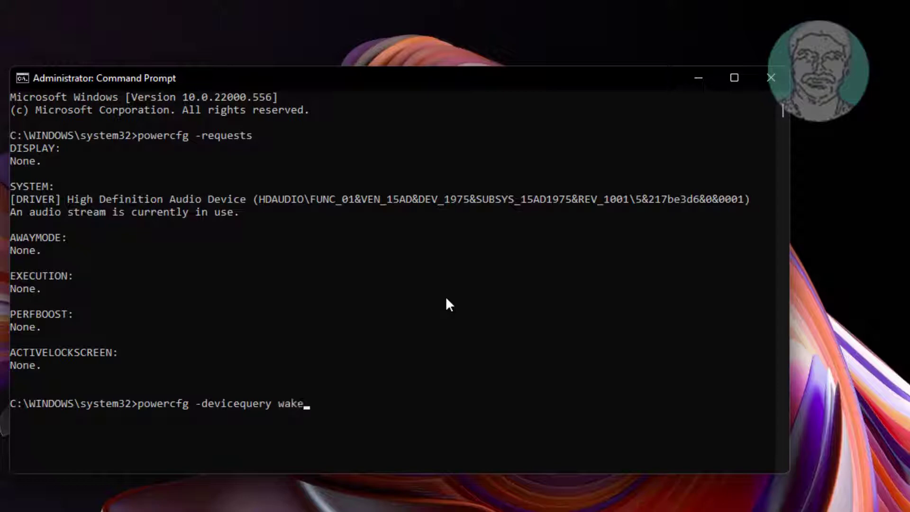
type("_armed")
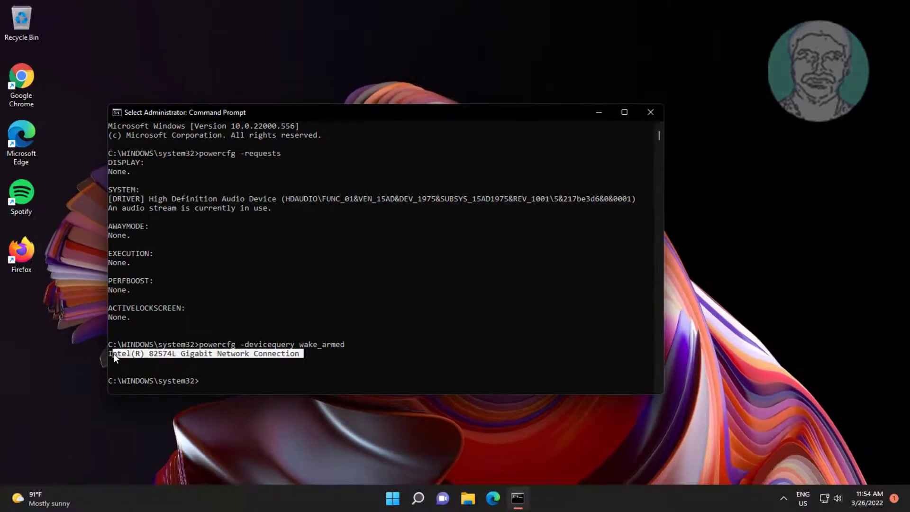
mouse_move(365, 461)
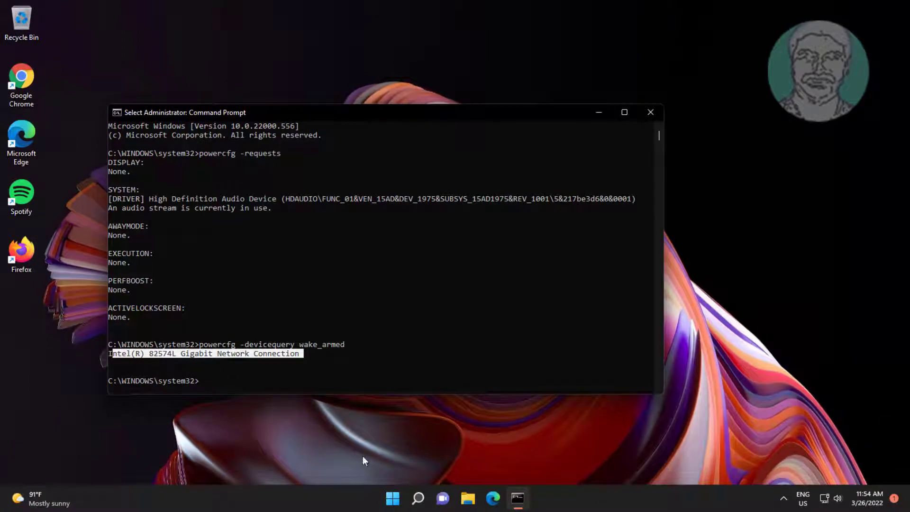
Search 'dev' in Windows Search and launch Device Manager
left_click(417, 498)
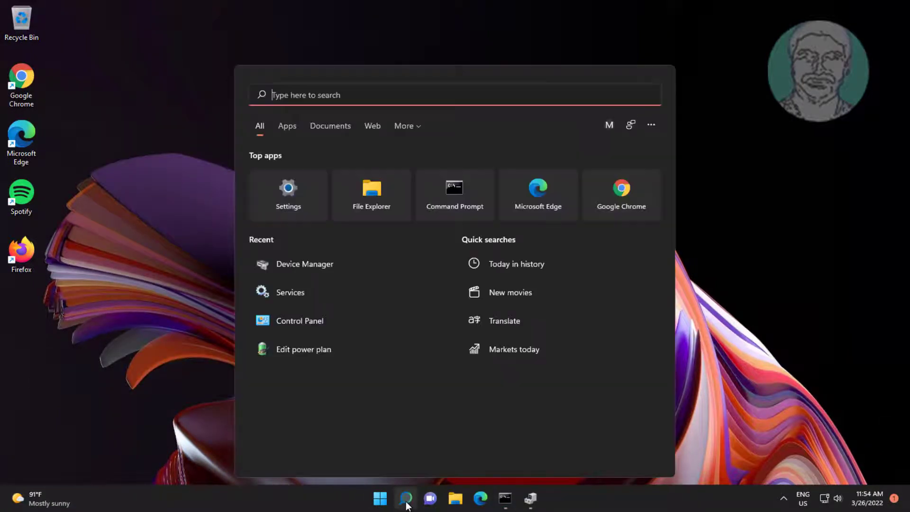
type("device manager")
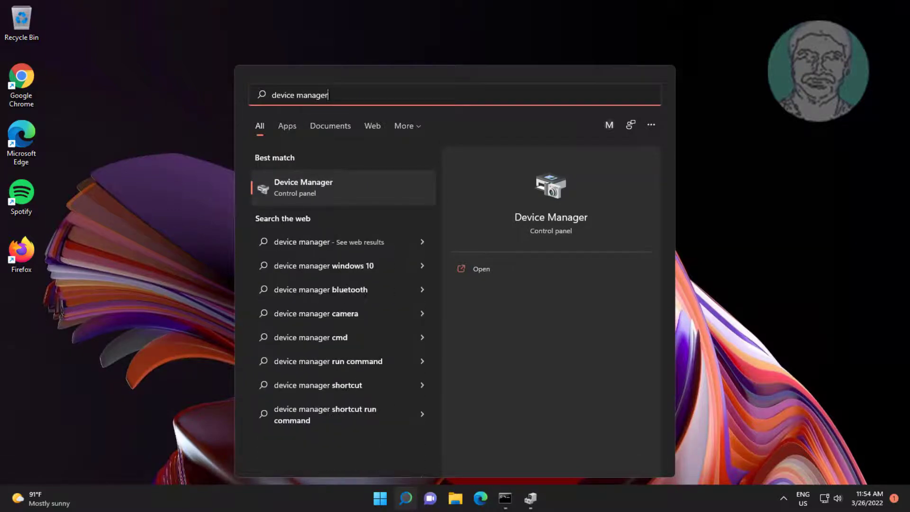
left_click(481, 268)
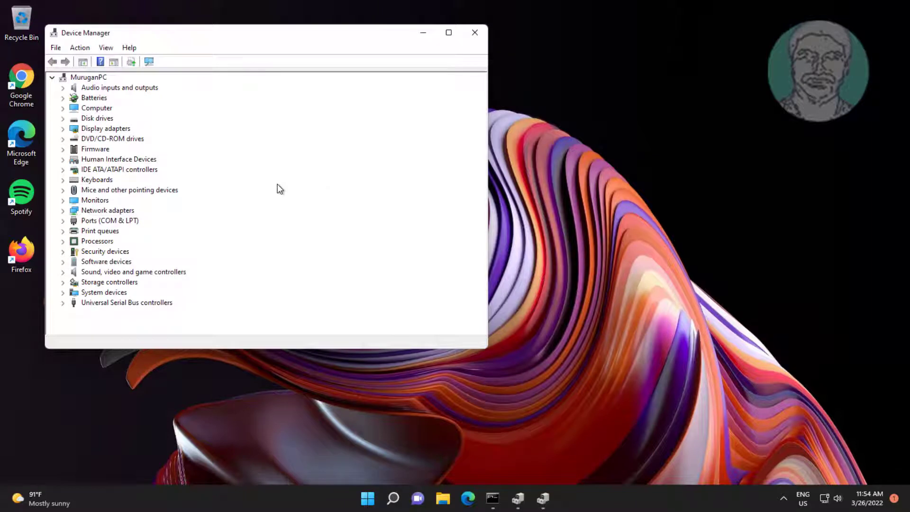
Stop the Intel 82574L Gigabit adapter from waking the computer, then close Device Manager
left_click(107, 210)
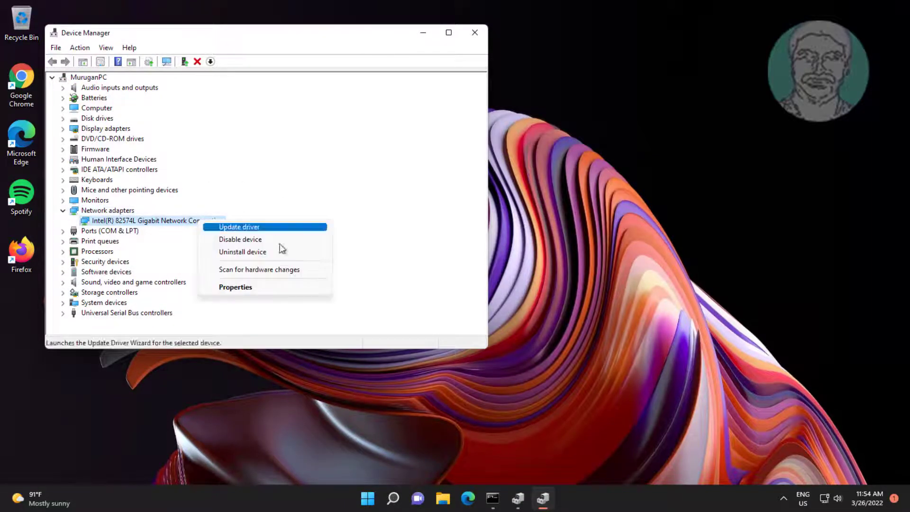
left_click(235, 287)
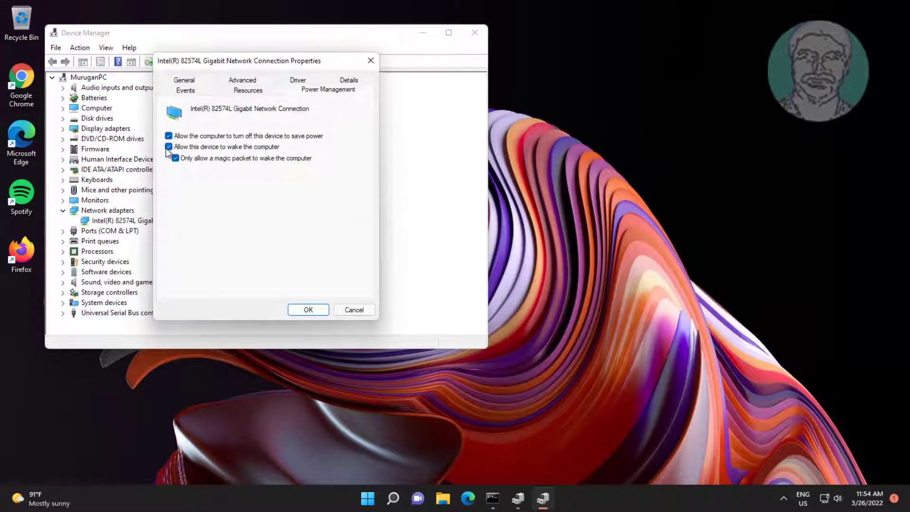
left_click(169, 147)
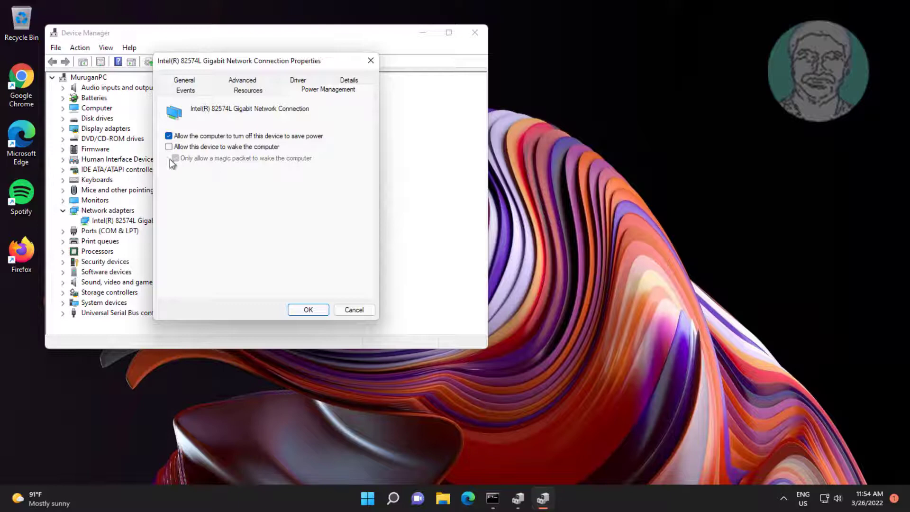
left_click(308, 309)
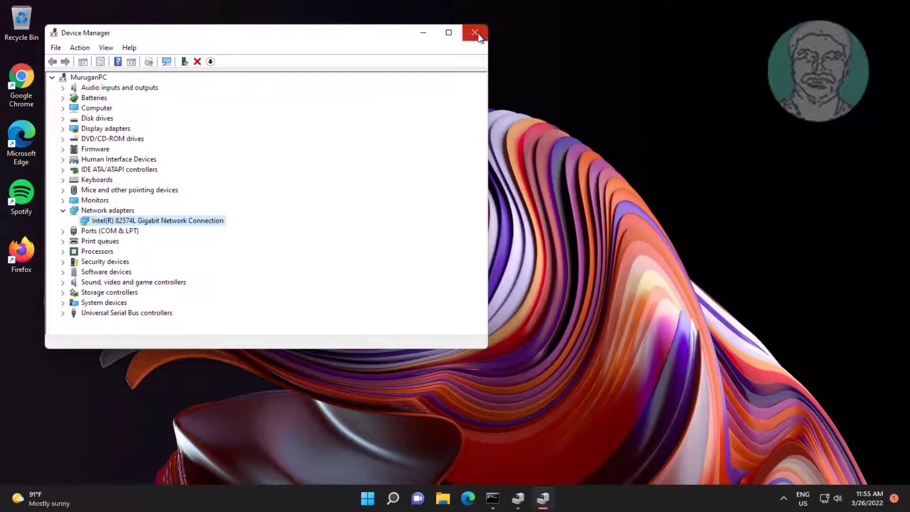
left_click(475, 33)
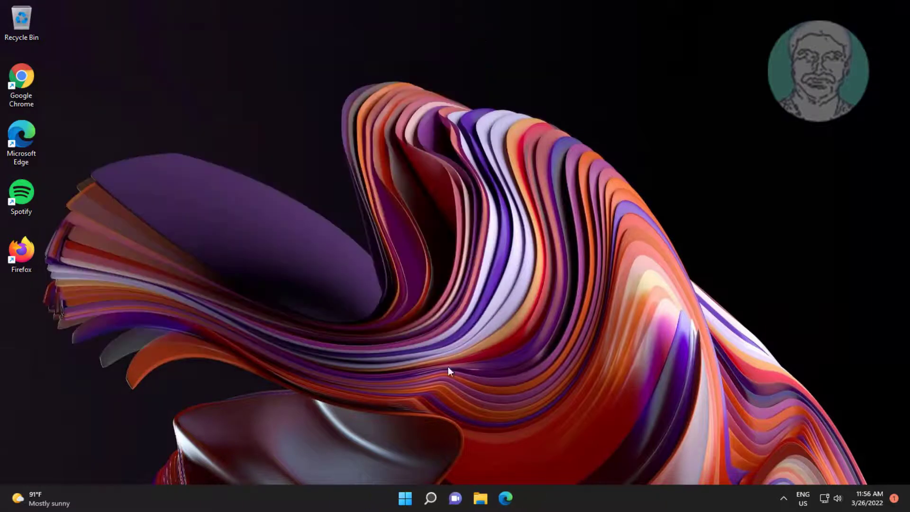
Search 'edit power plan' to reach the Balanced plan's settings page
left_click(430, 498)
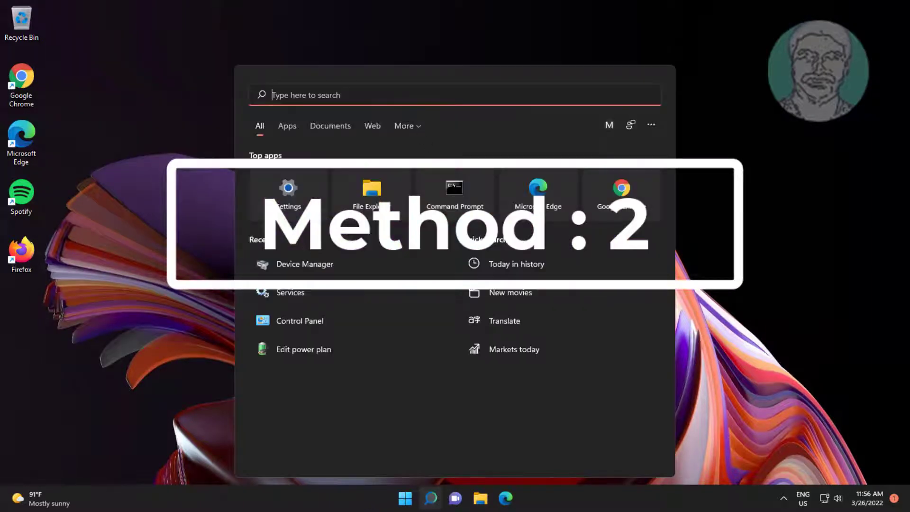
type("edit power plan")
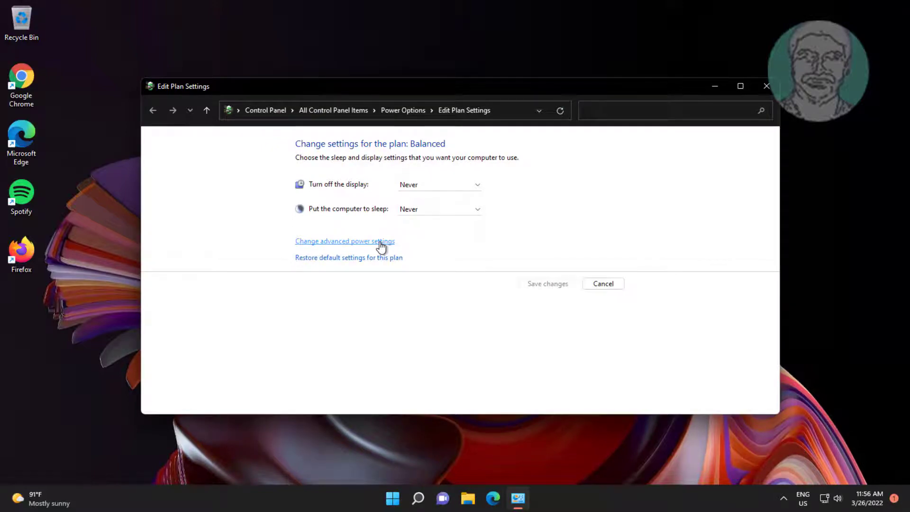
Restore the Balanced plan's default advanced power settings
left_click(344, 241)
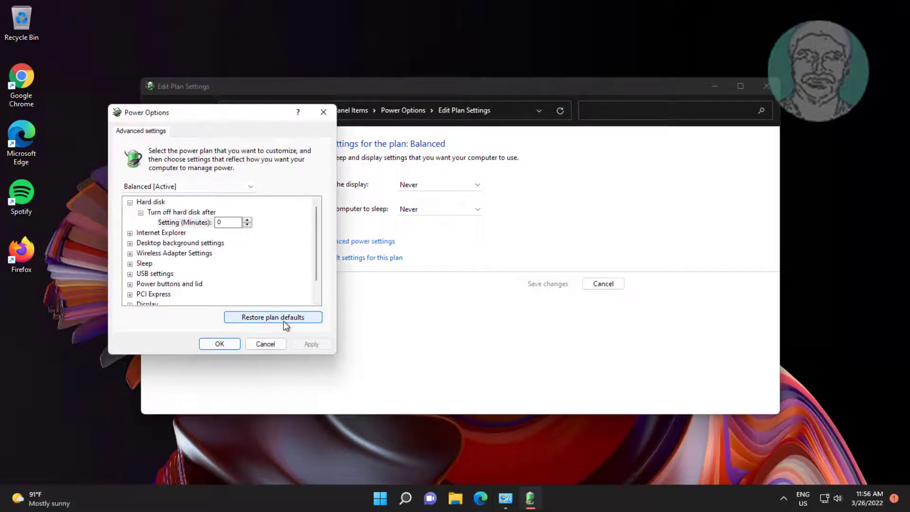
left_click(273, 318)
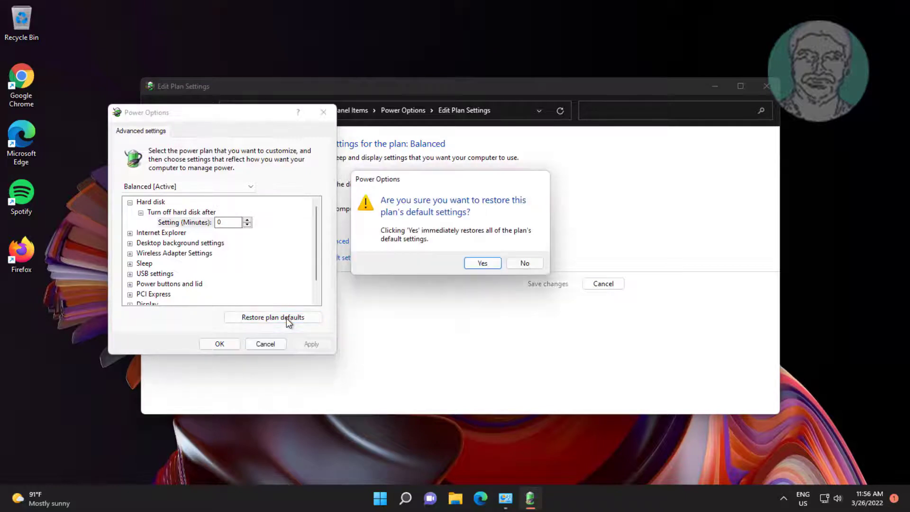
left_click(482, 263)
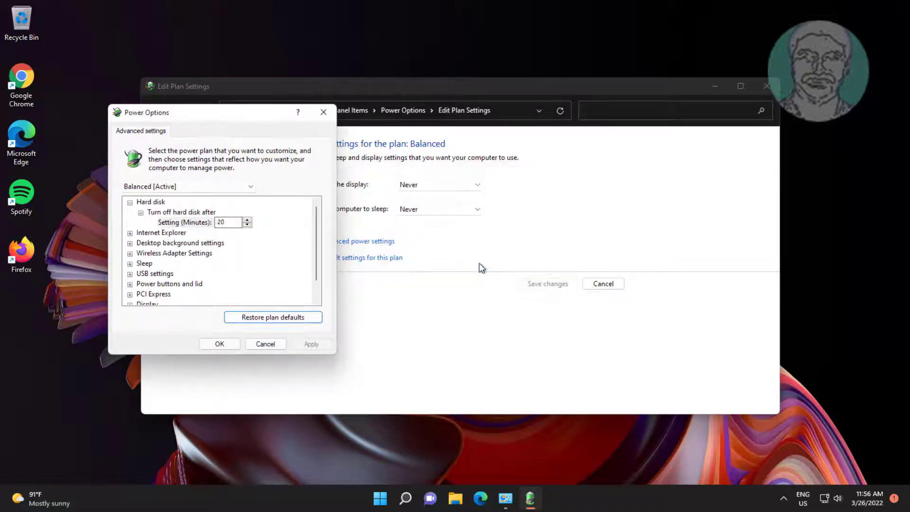
Set Multimedia 'When sharing media' to Allow the computer to sleep and confirm with OK
scroll("down", 3)
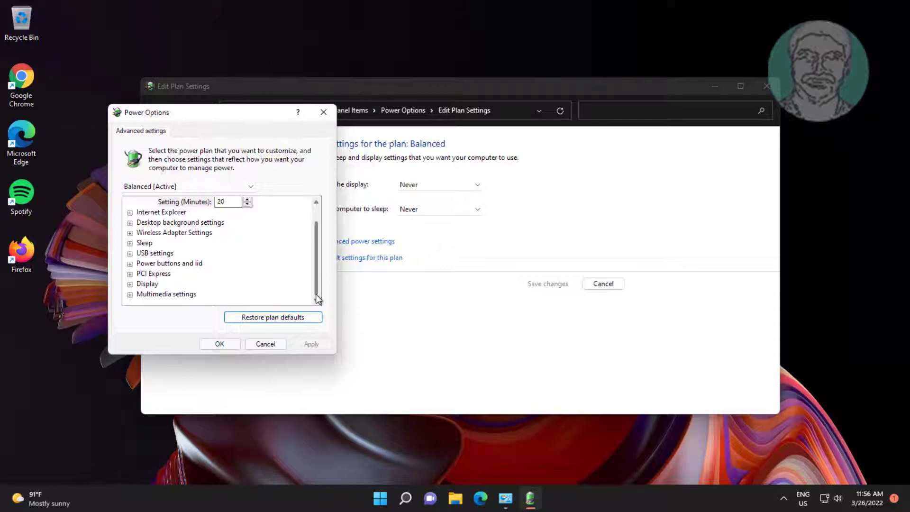
left_click(166, 293)
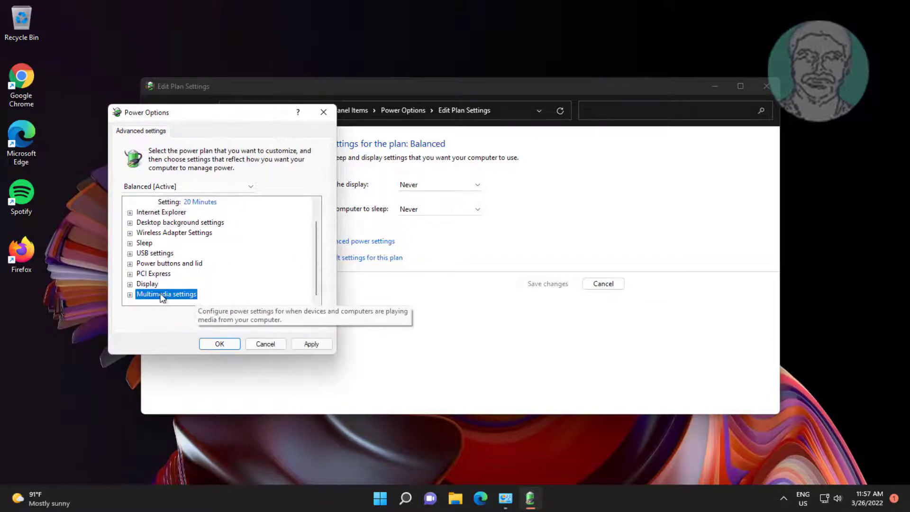
left_click(130, 294)
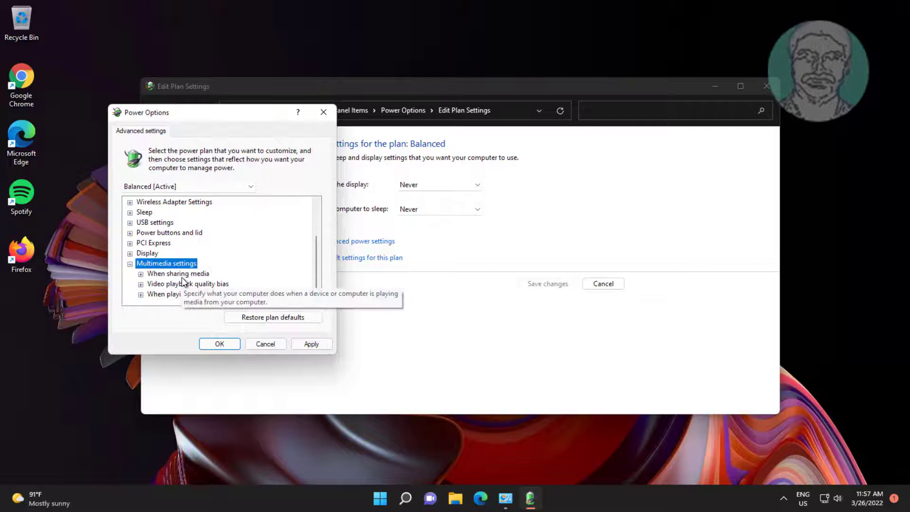
left_click(178, 273)
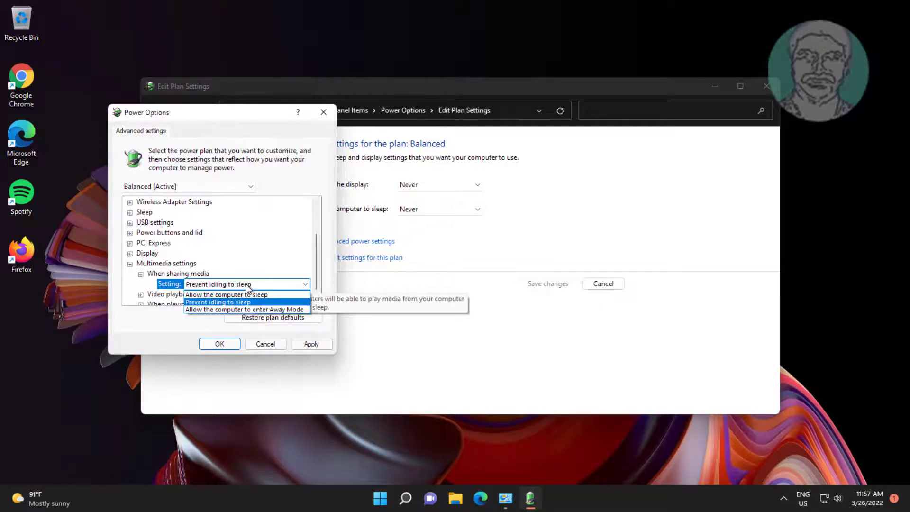
left_click(227, 294)
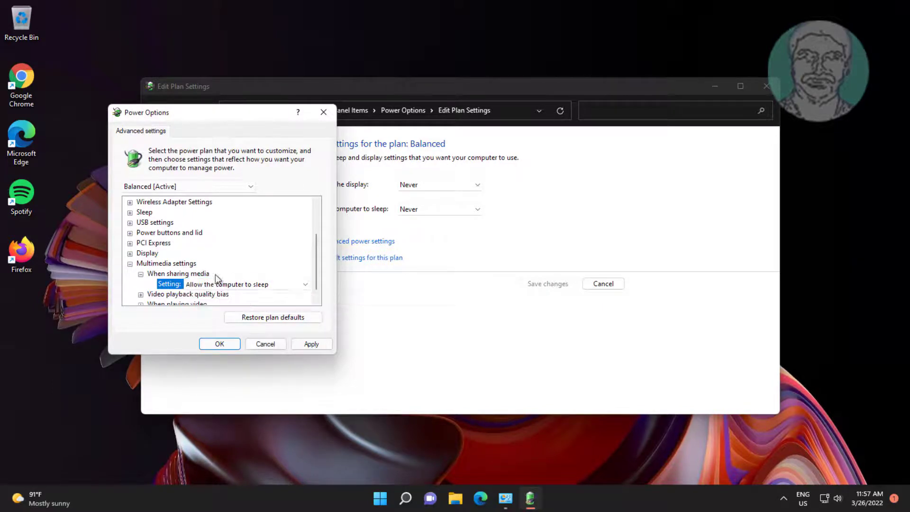
scroll("down", 3)
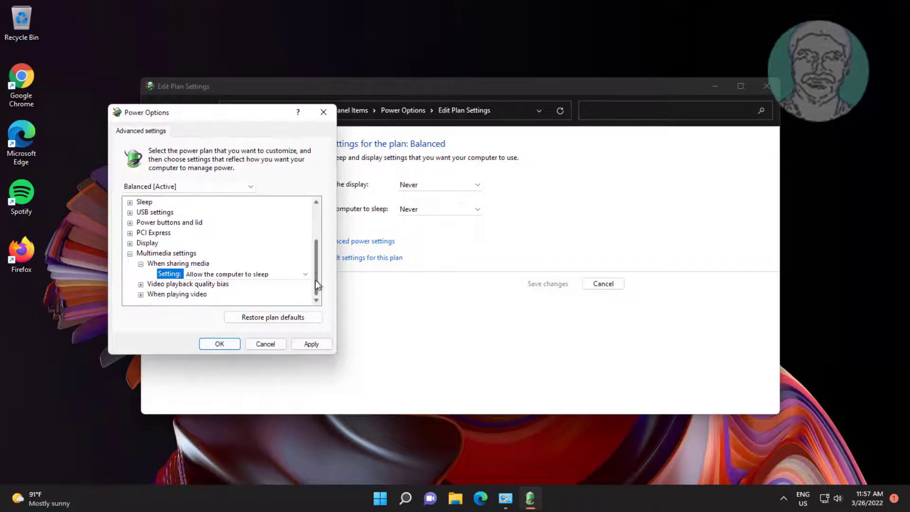
left_click(188, 284)
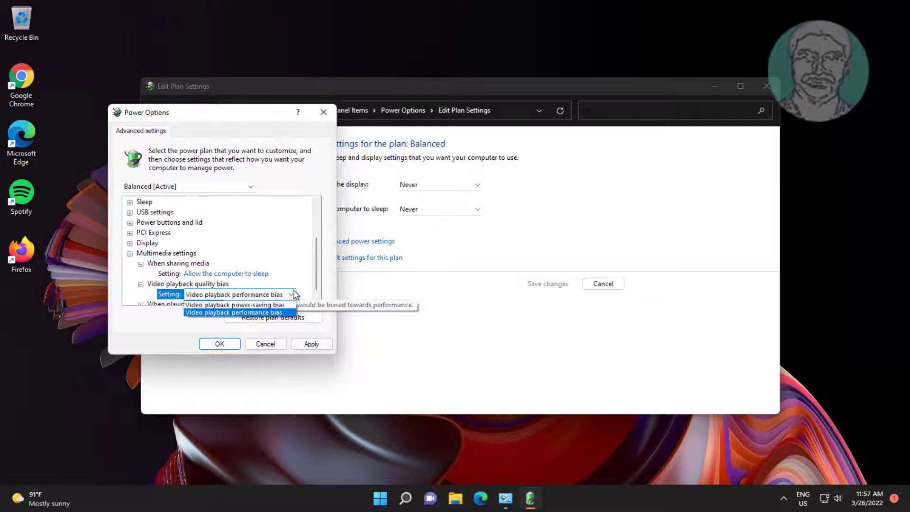
left_click(234, 312)
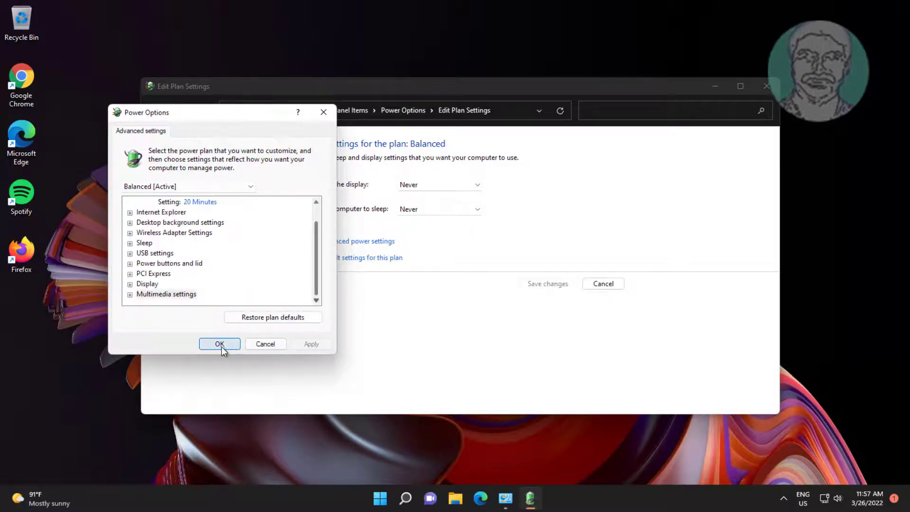
left_click(220, 344)
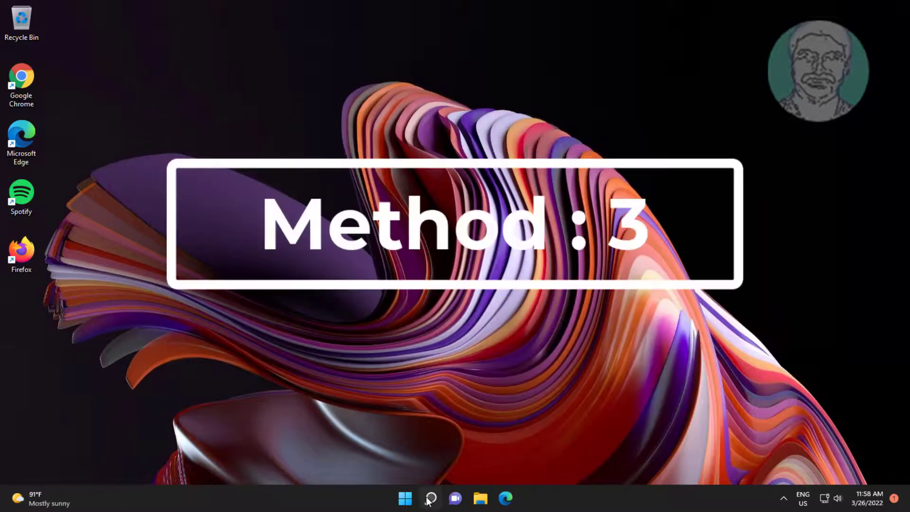
Unlock the shutdown settings under Edit power plan and uncheck Turn on fast startup
type("edit power")
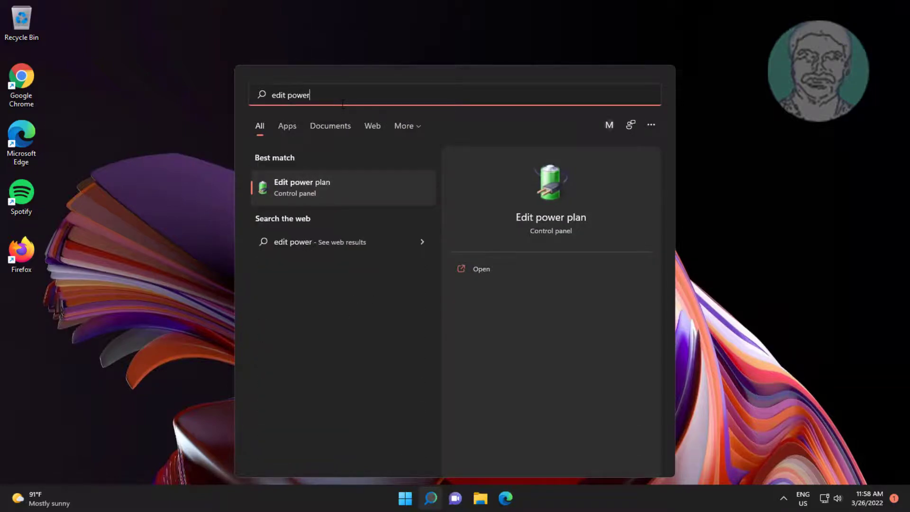
type("plan")
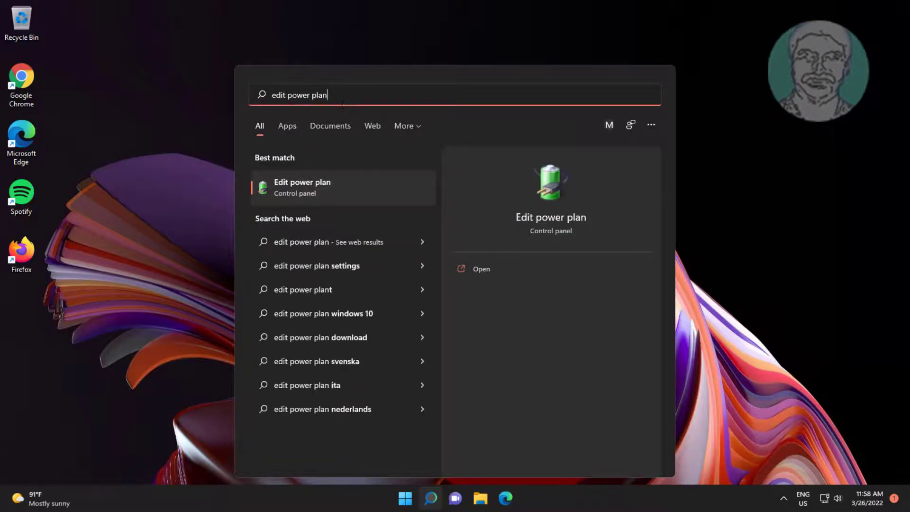
left_click(302, 187)
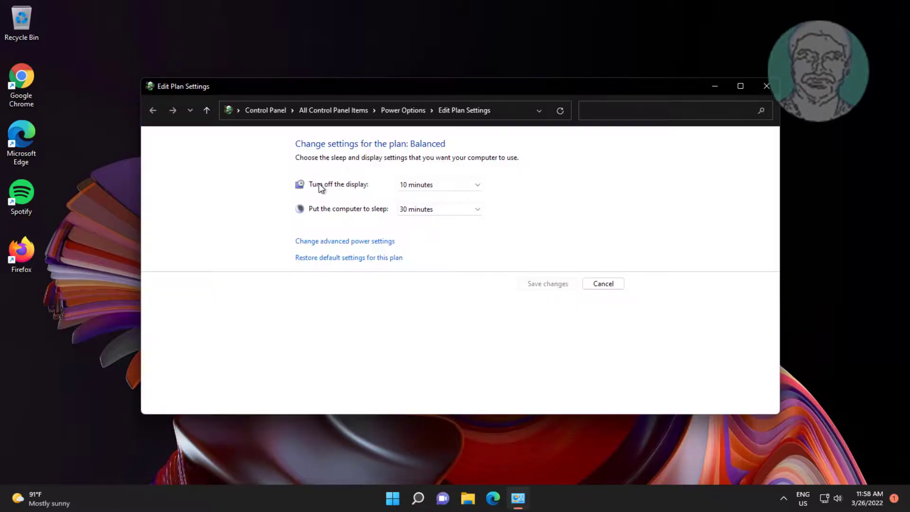
mouse_move(365, 332)
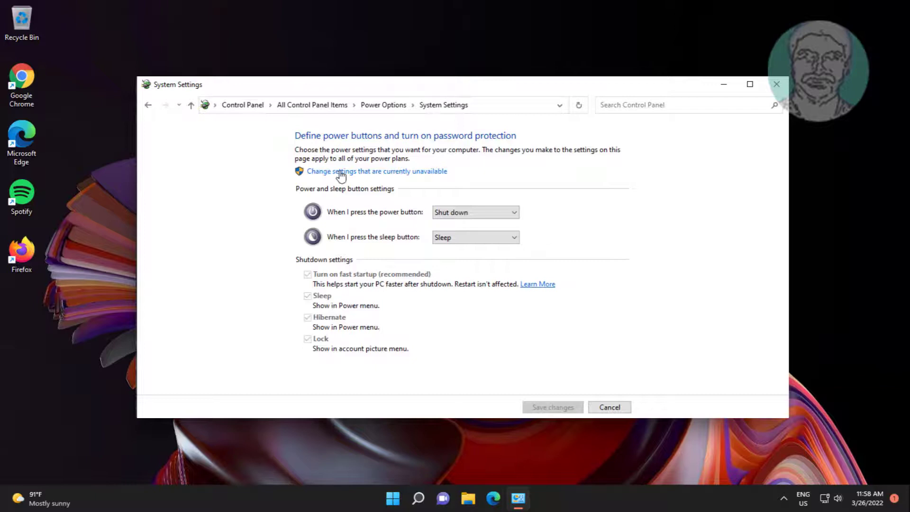
left_click(376, 170)
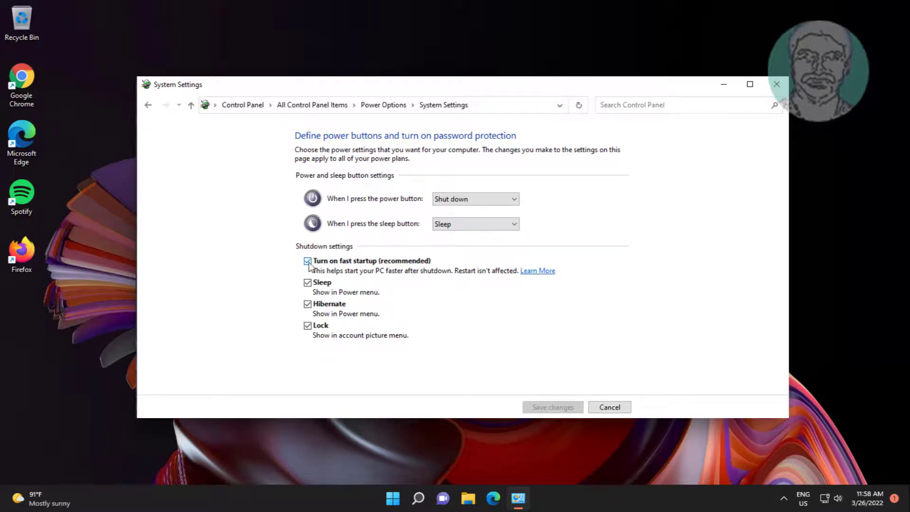
left_click(609, 406)
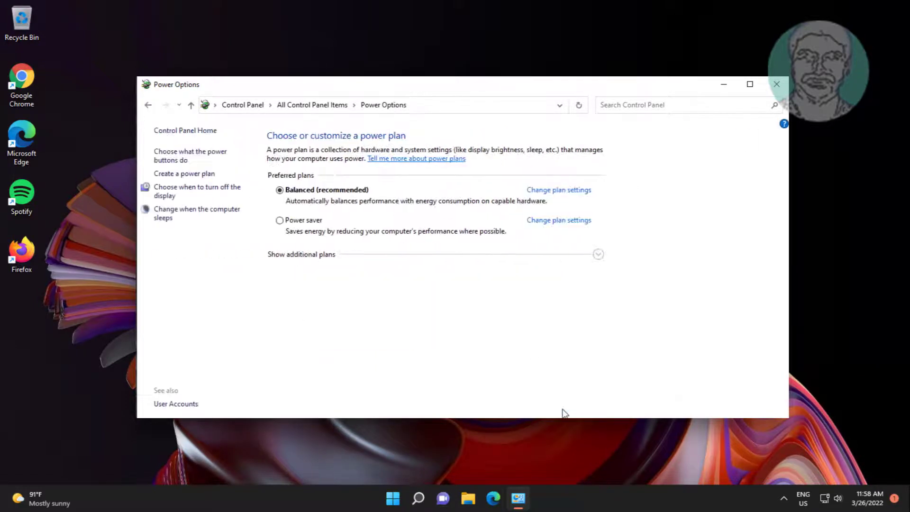
mouse_move(763, 95)
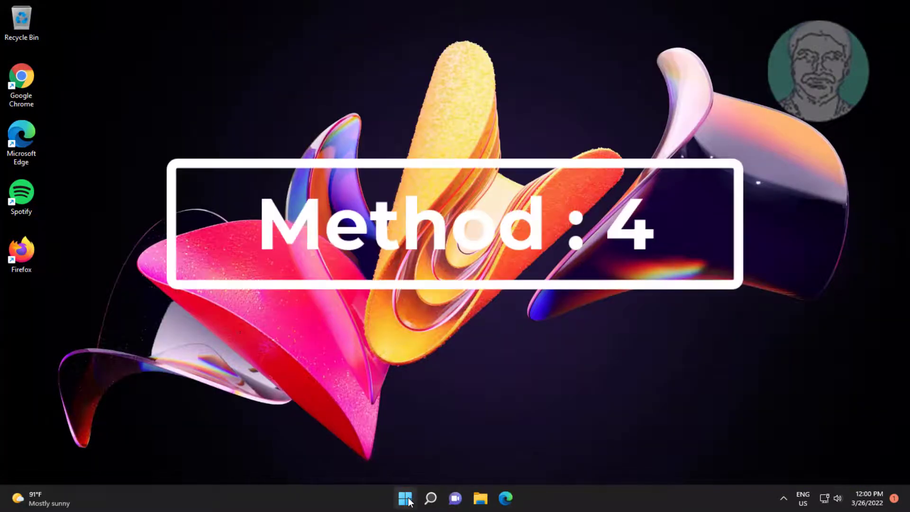
Run the Power troubleshooter from Settings and close it once it reports no changes
left_click(519, 498)
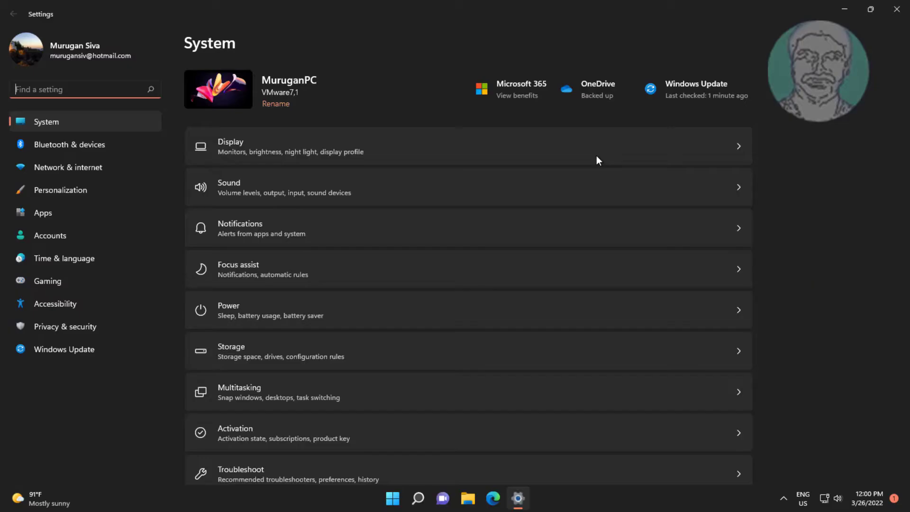
mouse_move(17, 476)
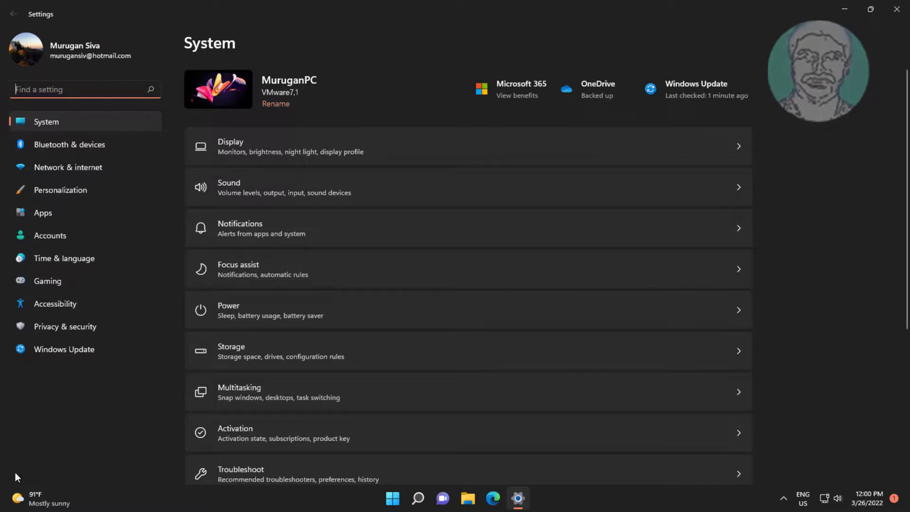
scroll("down", 3)
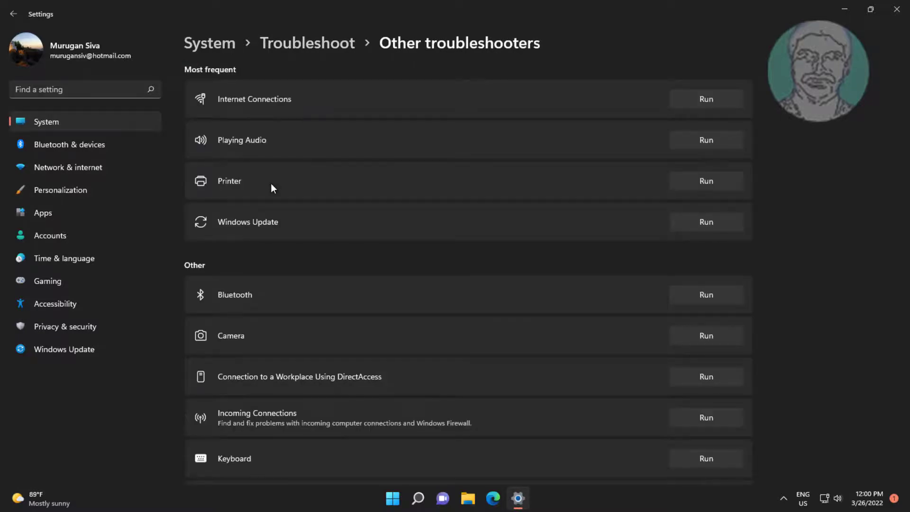
scroll("down", 3)
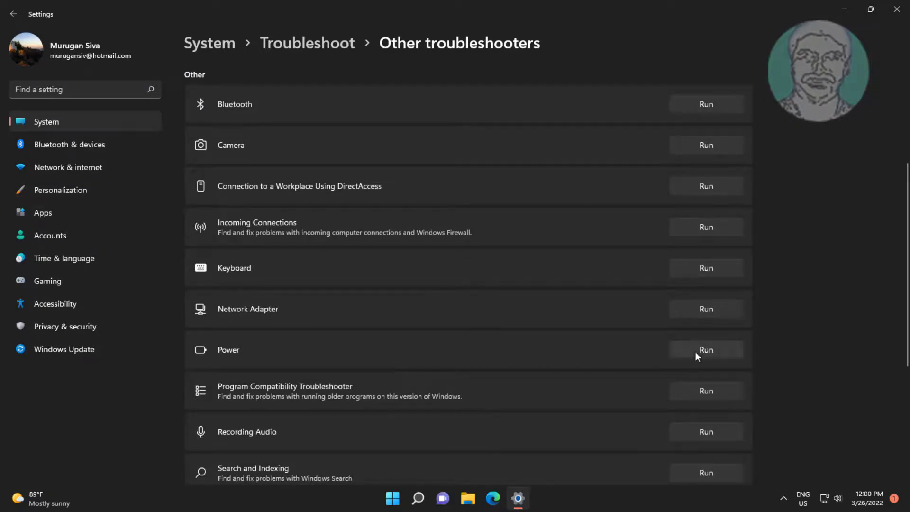
left_click(706, 350)
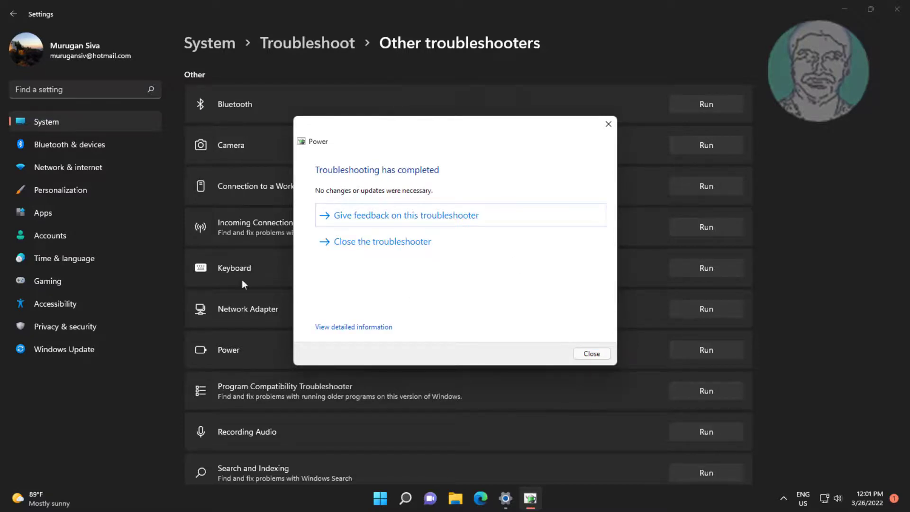
left_click(591, 353)
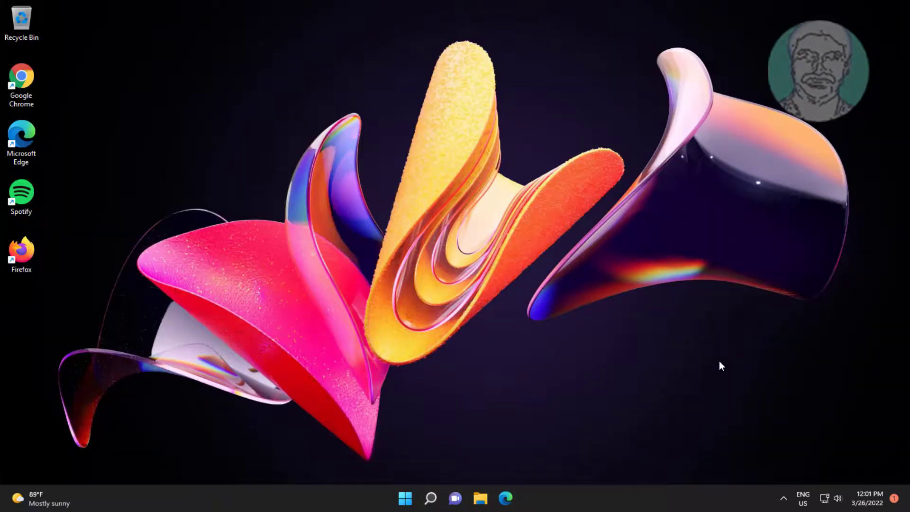
Check for updates on the Windows Update page in Settings
left_click(405, 498)
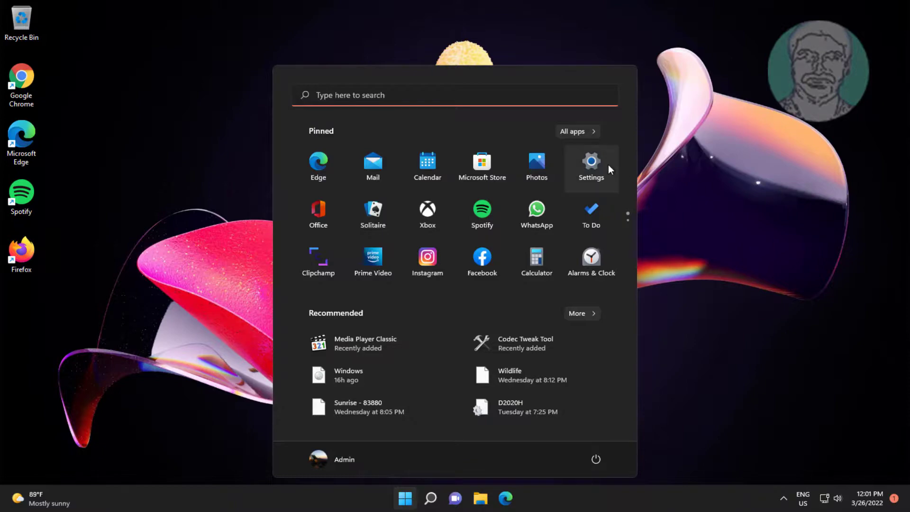
left_click(591, 163)
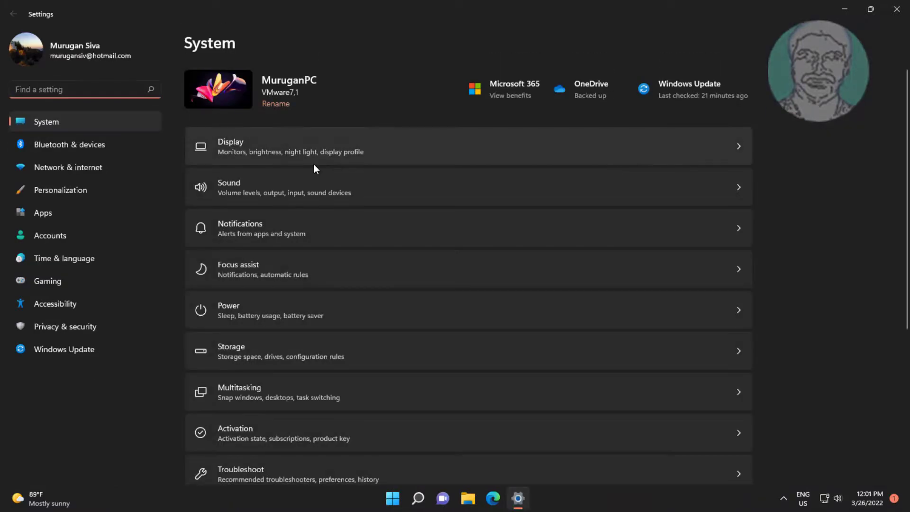
left_click(65, 349)
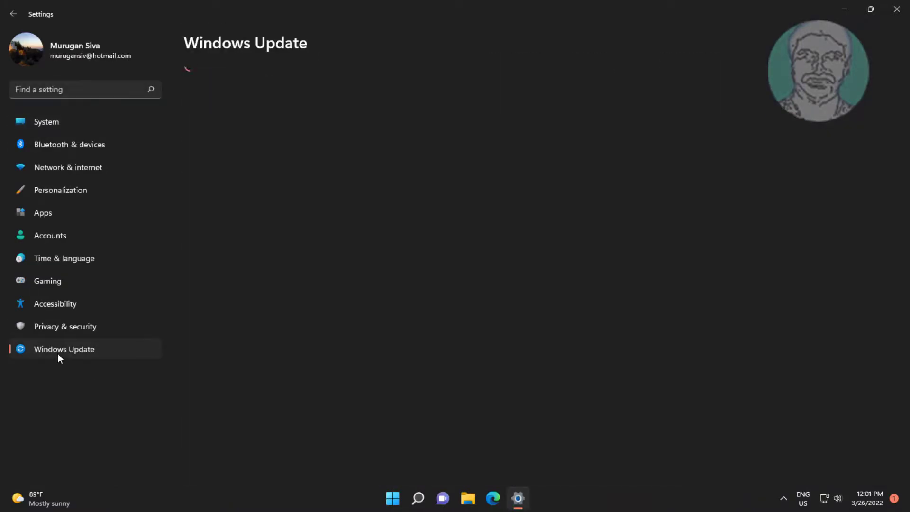
left_click(64, 349)
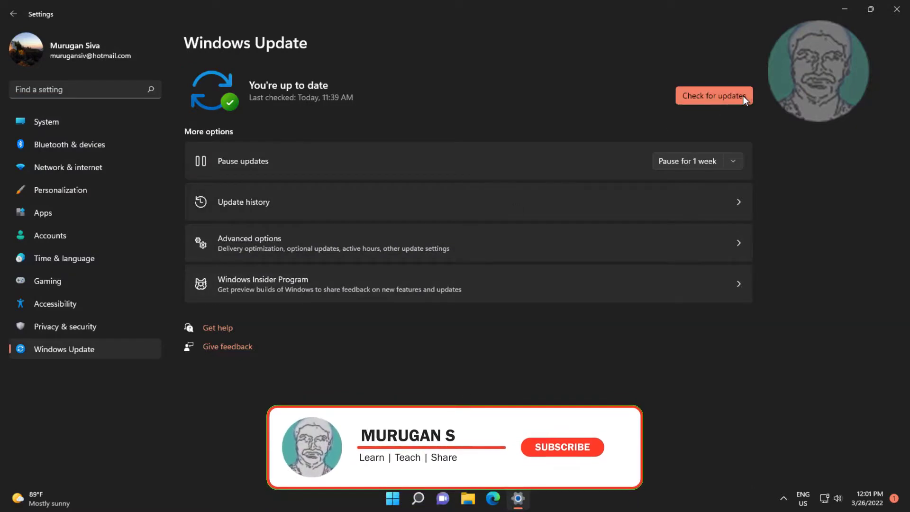
left_click(714, 95)
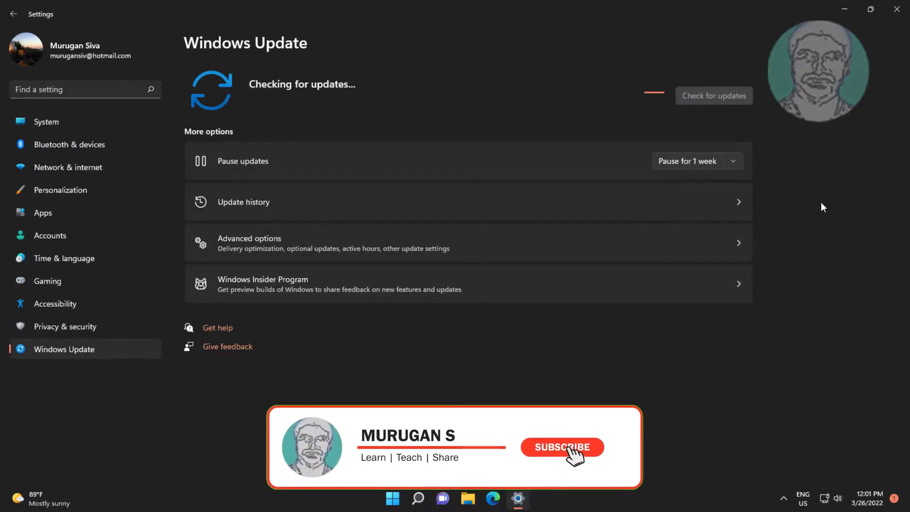
left_click(560, 447)
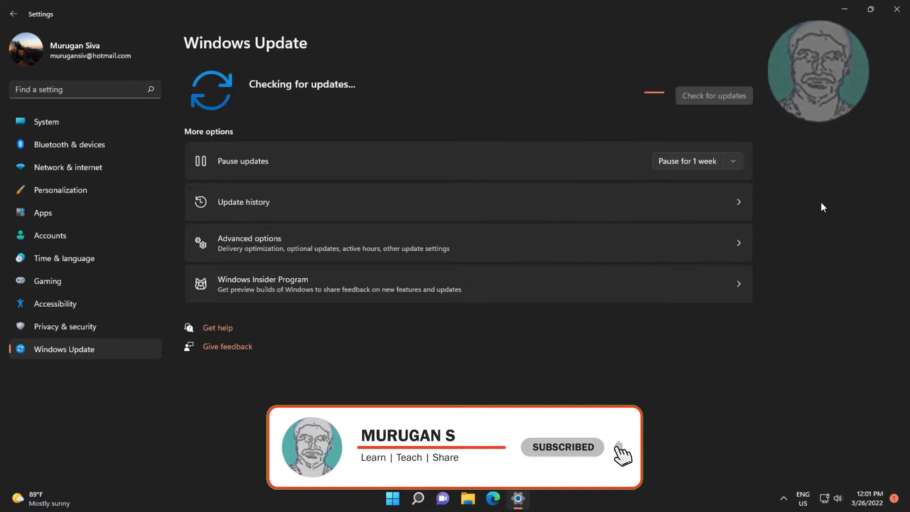